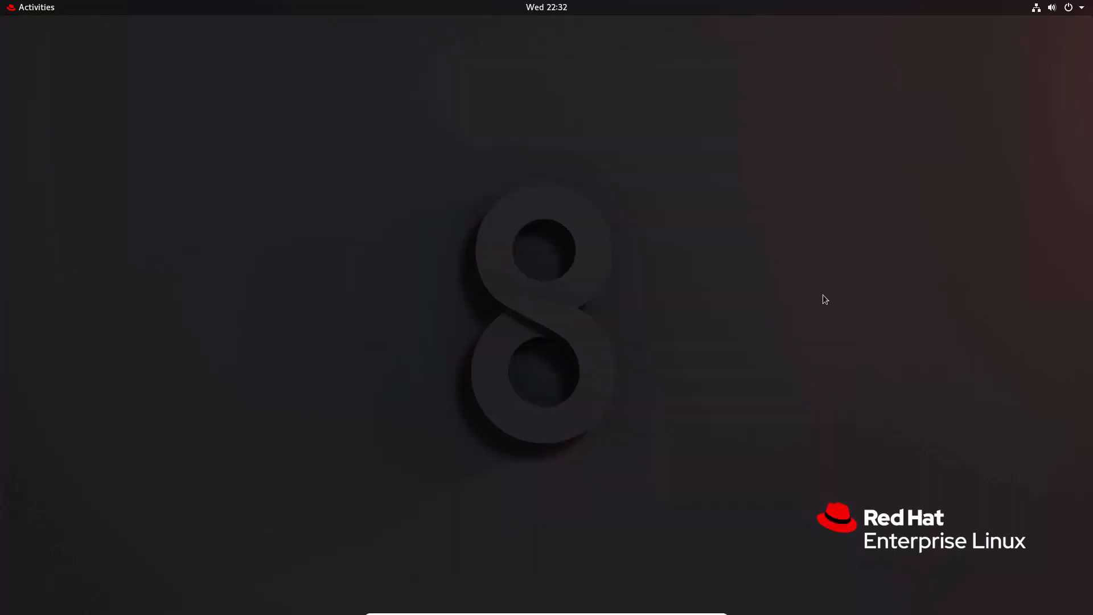
{"action": "mouse_move", "coordinate": [551, 319]}
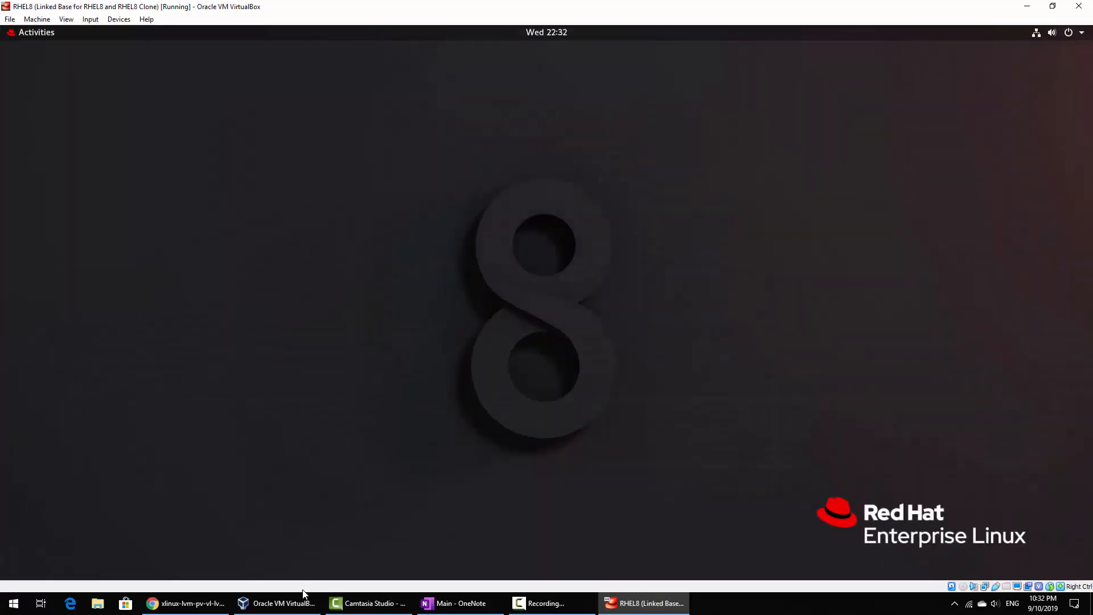
Bring up the RHEL8 virtual machine's Settings from VirtualBox Manager.
{"action": "left_click", "coordinate": [277, 604]}
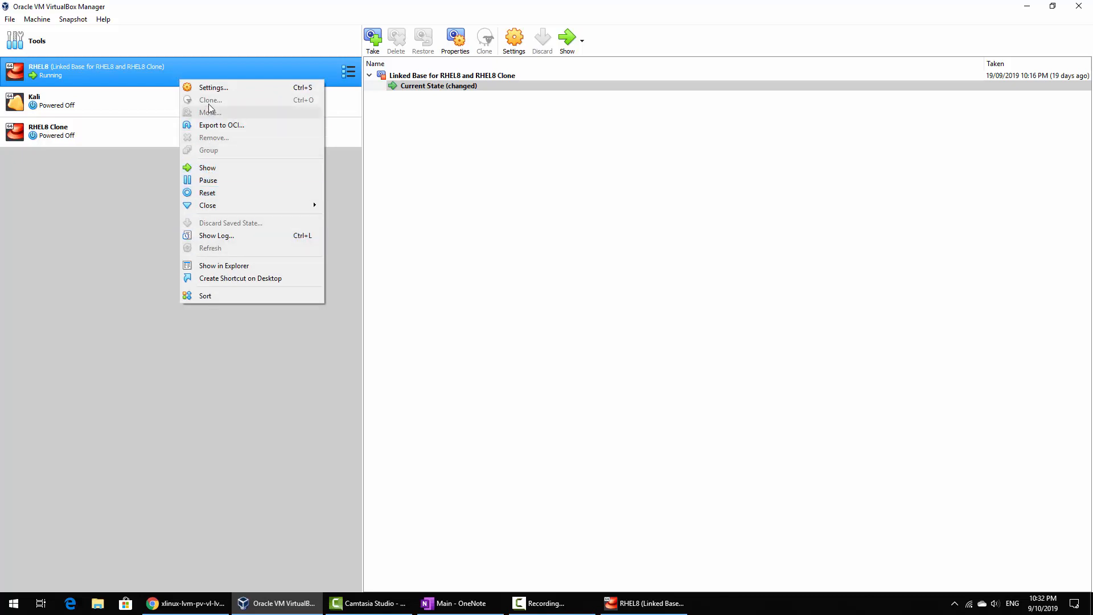
{"action": "left_click", "coordinate": [213, 88]}
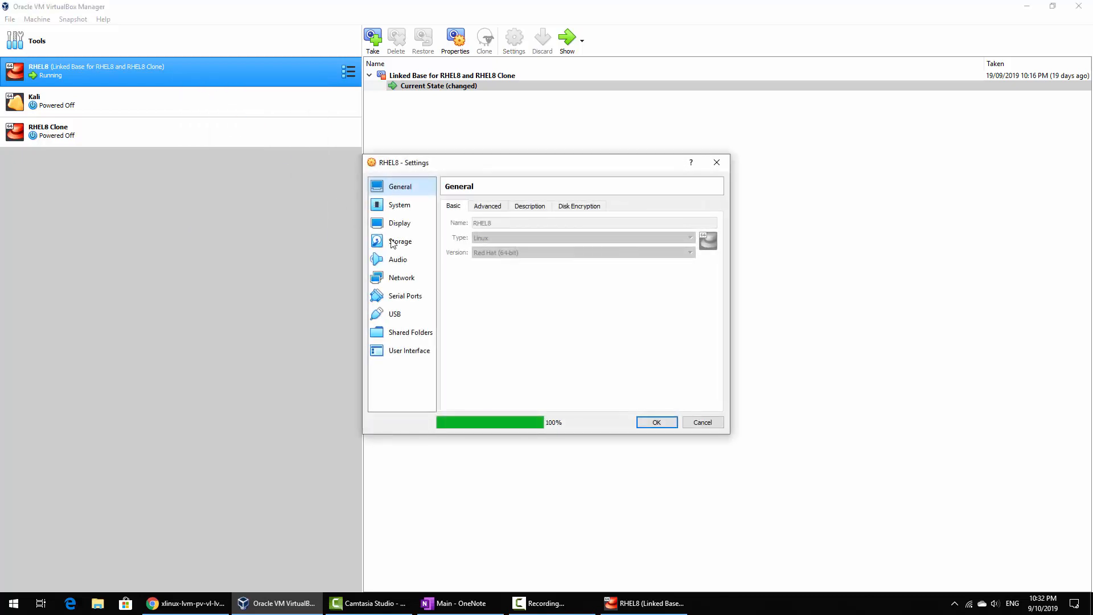
View NewVirtualDisk1.vdi under Controller: SATA in Storage, then cancel without changes.
{"action": "left_click", "coordinate": [400, 240]}
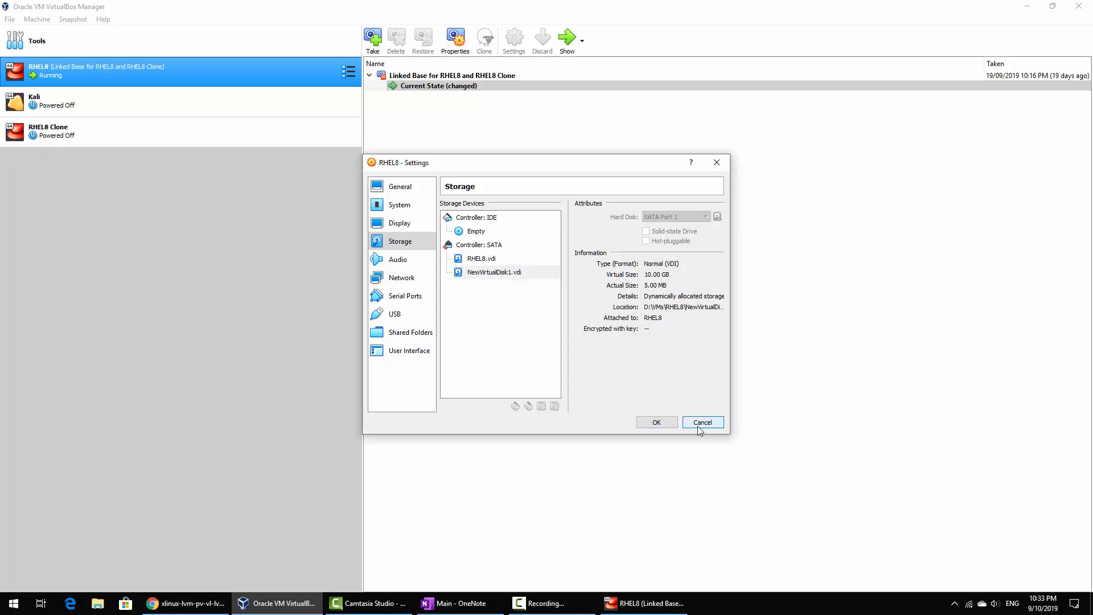
{"action": "left_click", "coordinate": [702, 422]}
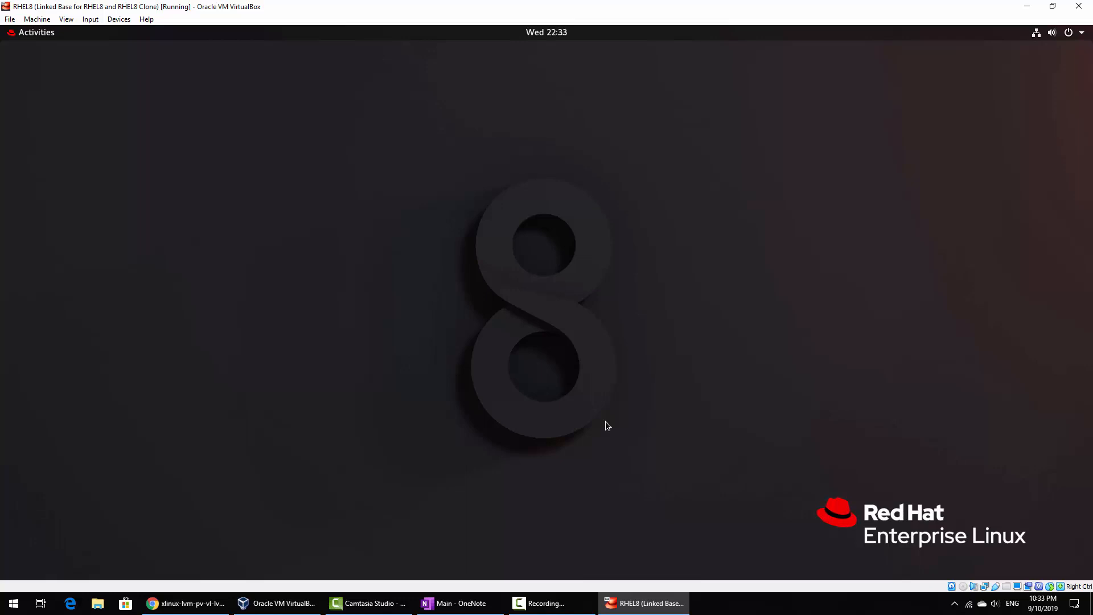
{"action": "mouse_move", "coordinate": [113, 156]}
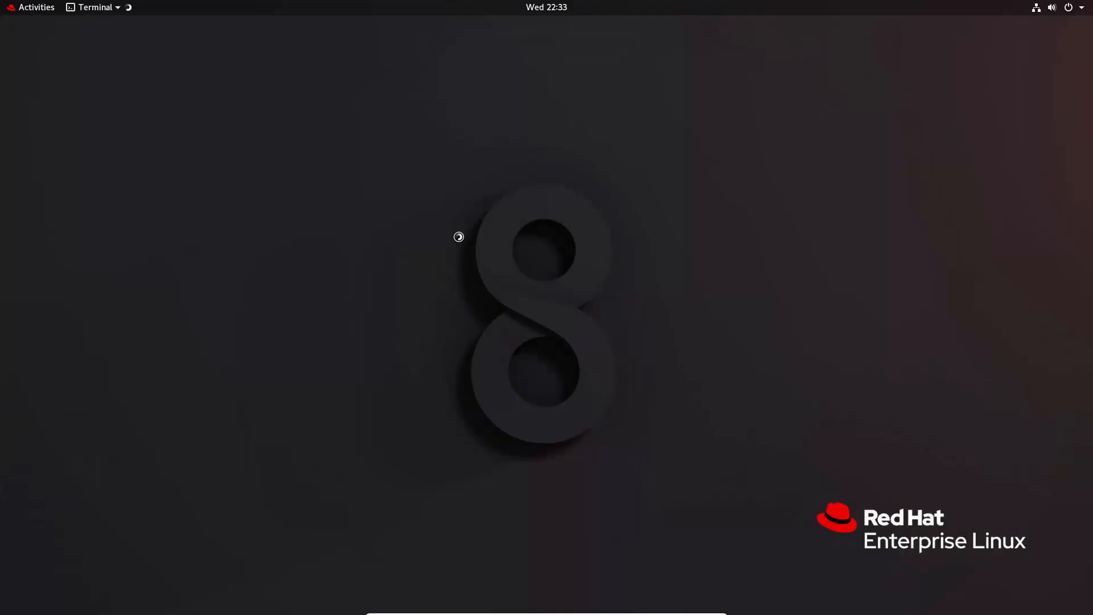
Focus the newly launched Terminal window on the RHEL8 guest desktop.
{"action": "left_click", "coordinate": [97, 7]}
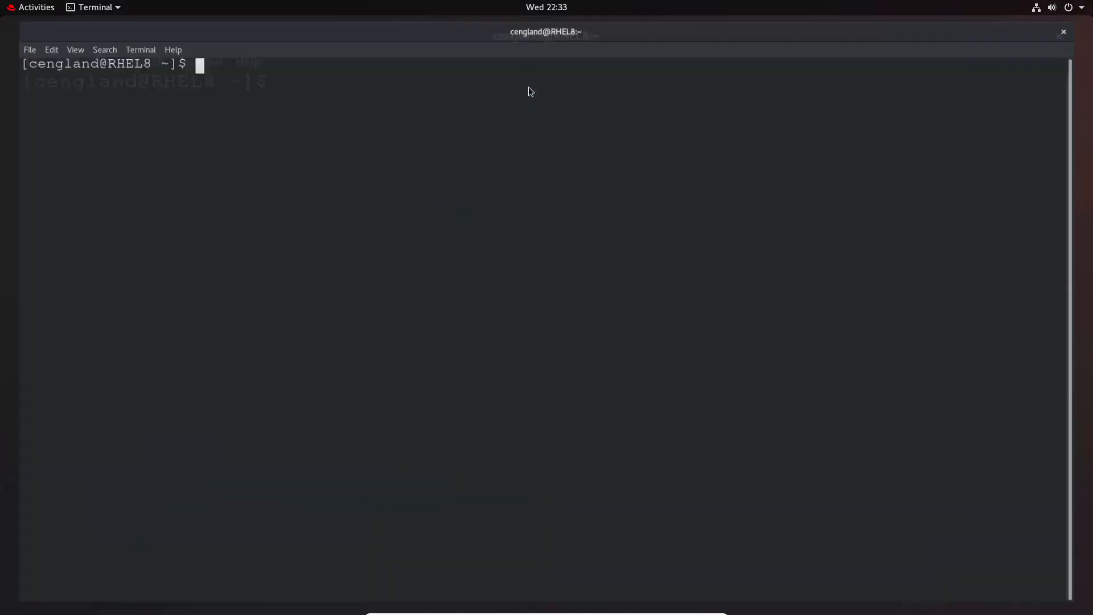
Get a root shell with sudo bash and run pvdisplay.
{"action": "type", "text": "sudo bash"}
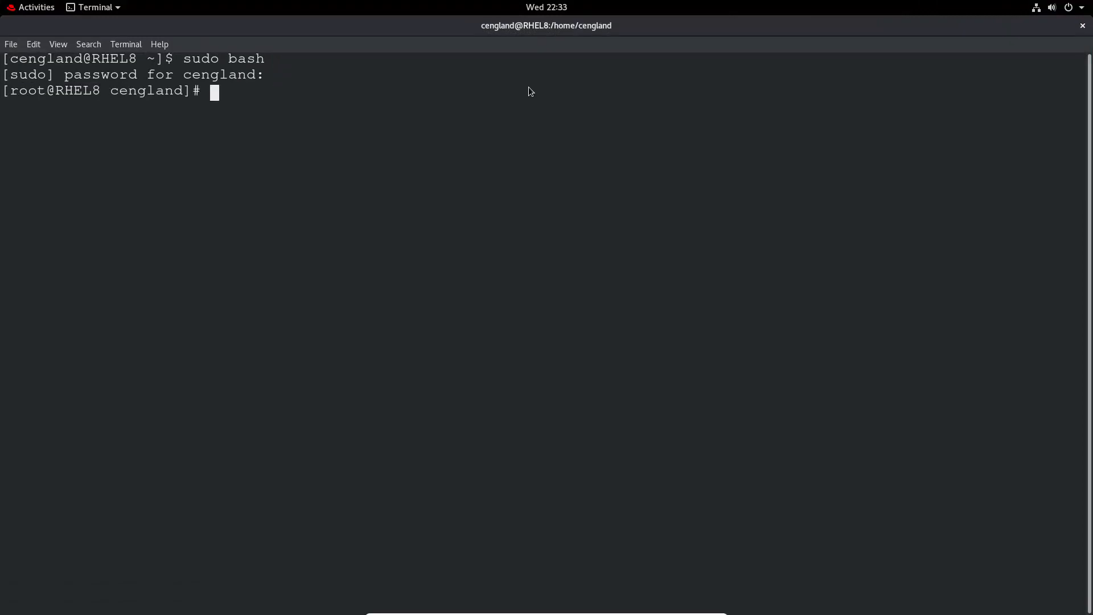
{"action": "type", "text": "pvdisplay"}
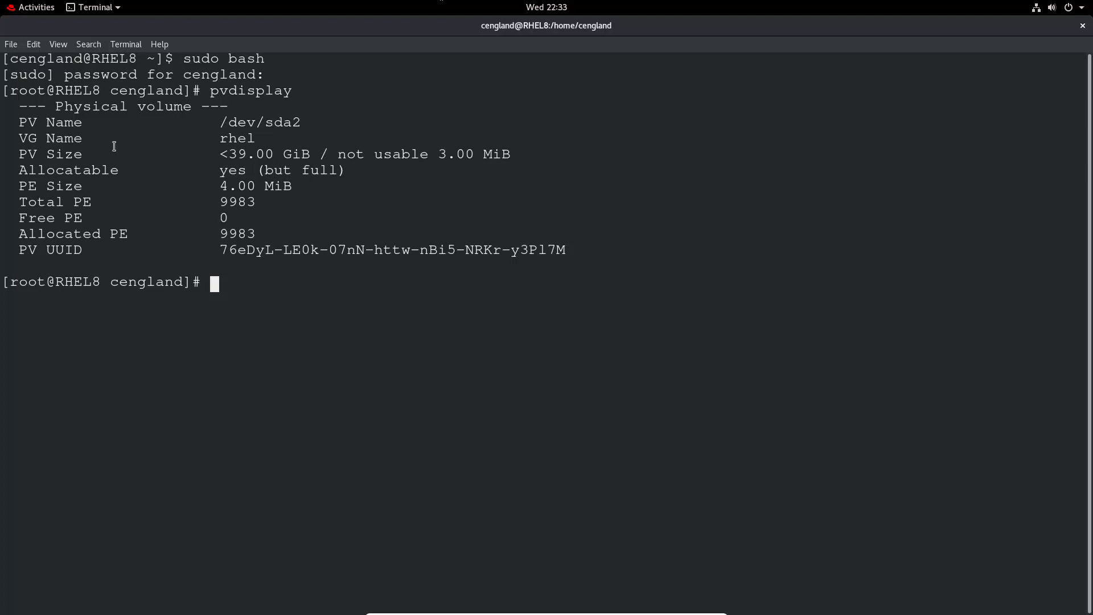
Highlight the VG Name and rhel fields of /dev/sda2, then begin an fdisk command.
{"action": "double_click", "coordinate": [48, 122]}
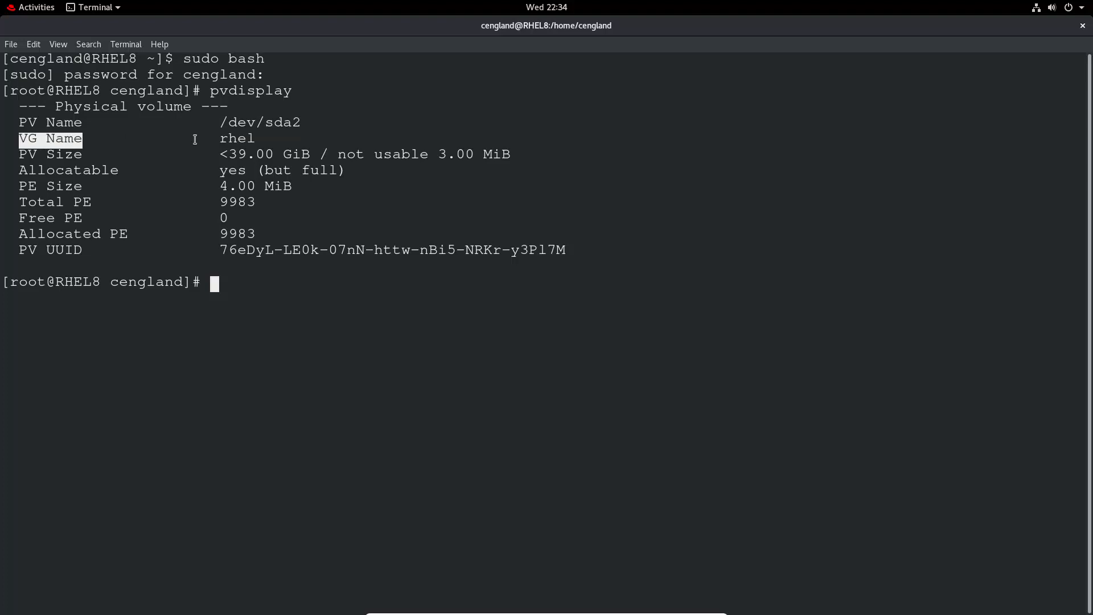
{"action": "double_click", "coordinate": [237, 138]}
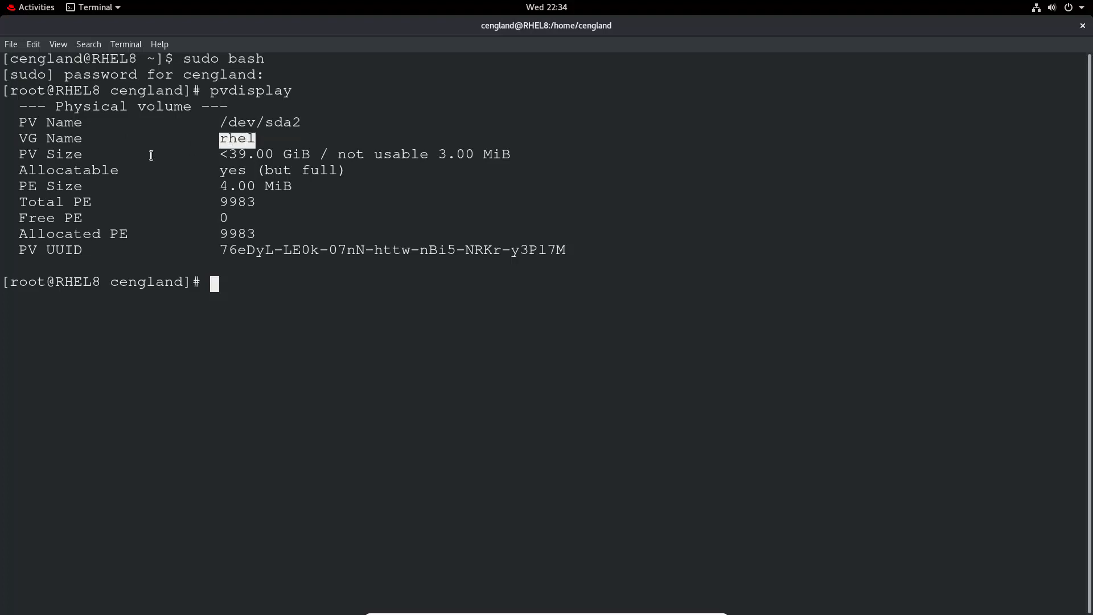
{"action": "left_click_drag", "start_coordinate": [228, 154], "coordinate": [492, 153]}
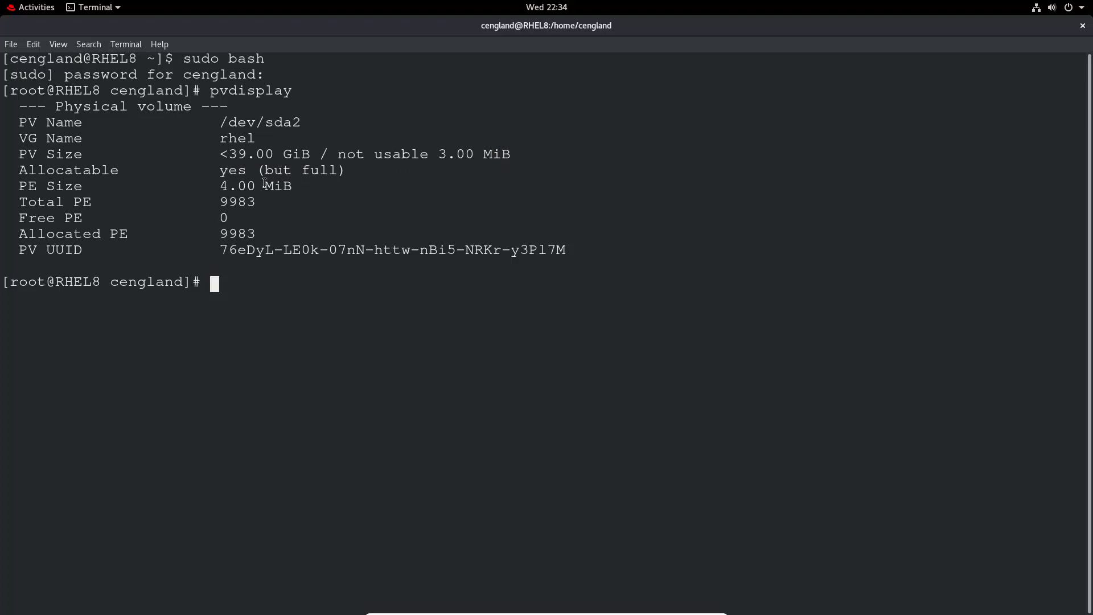
{"action": "mouse_move", "coordinate": [279, 260]}
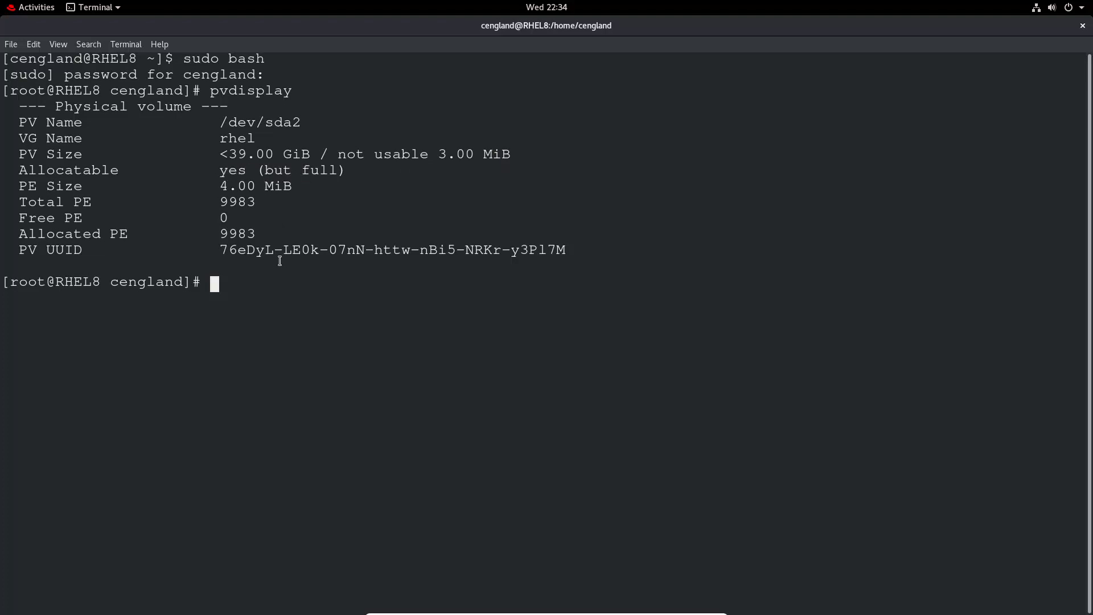
{"action": "type", "text": "fdik"}
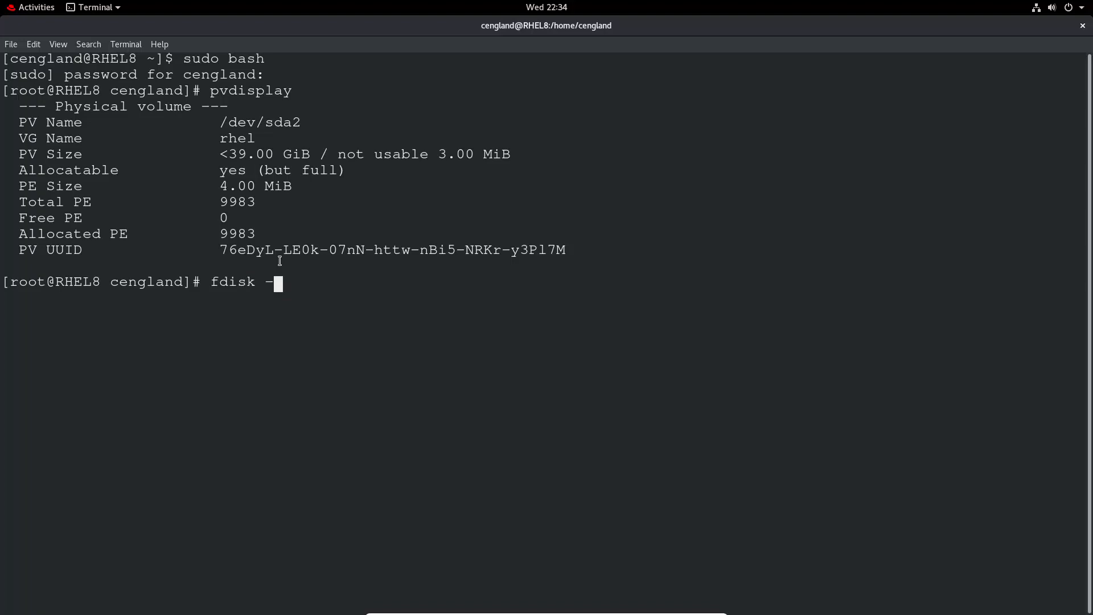
List disks with fdisk -l showing the 10 GiB /dev/sdb, then start fdisk on /dev/sdb.
{"action": "type", "text": "l"}
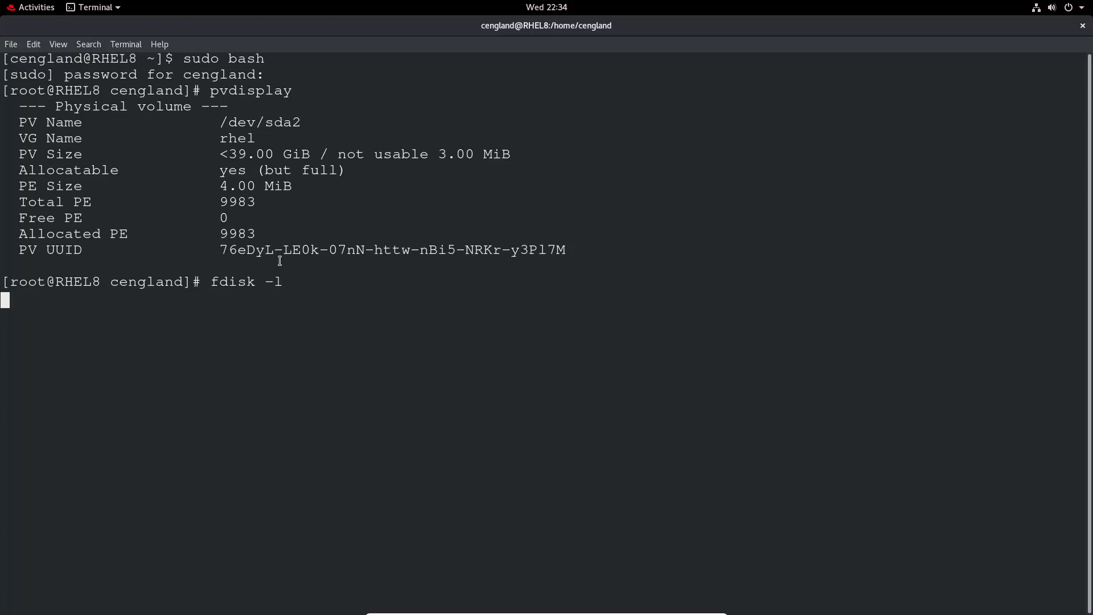
{"action": "key", "text": "Return"}
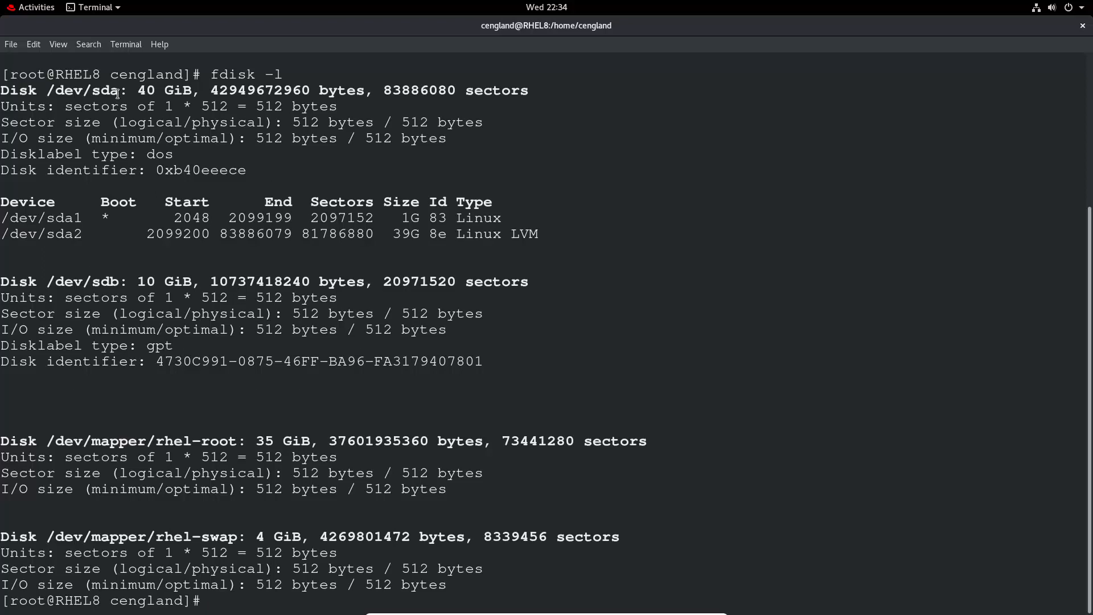
{"action": "double_click", "coordinate": [105, 282]}
{"action": "type", "text": "fdisk /dev/sdb"}
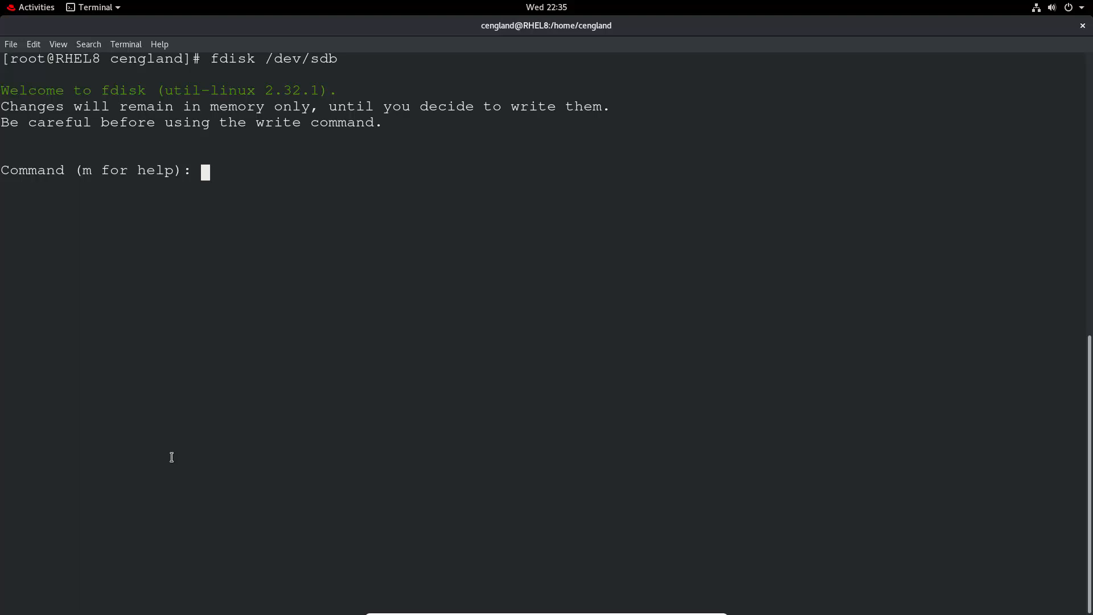
Create primary partition 1 spanning the whole 10 GiB /dev/sdb.
{"action": "type", "text": "n"}
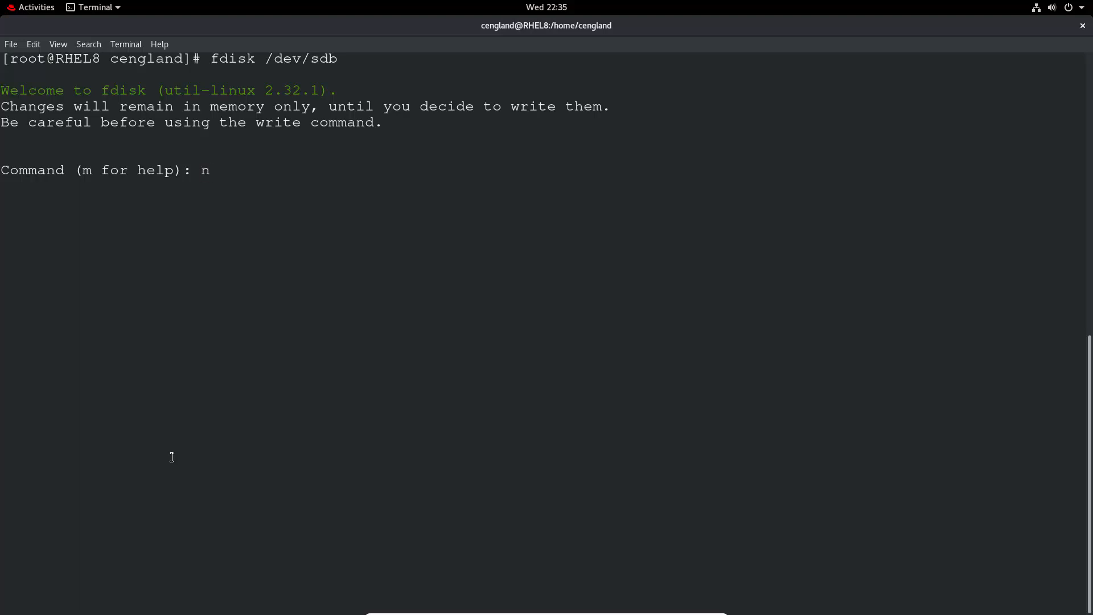
{"action": "key", "text": "Return"}
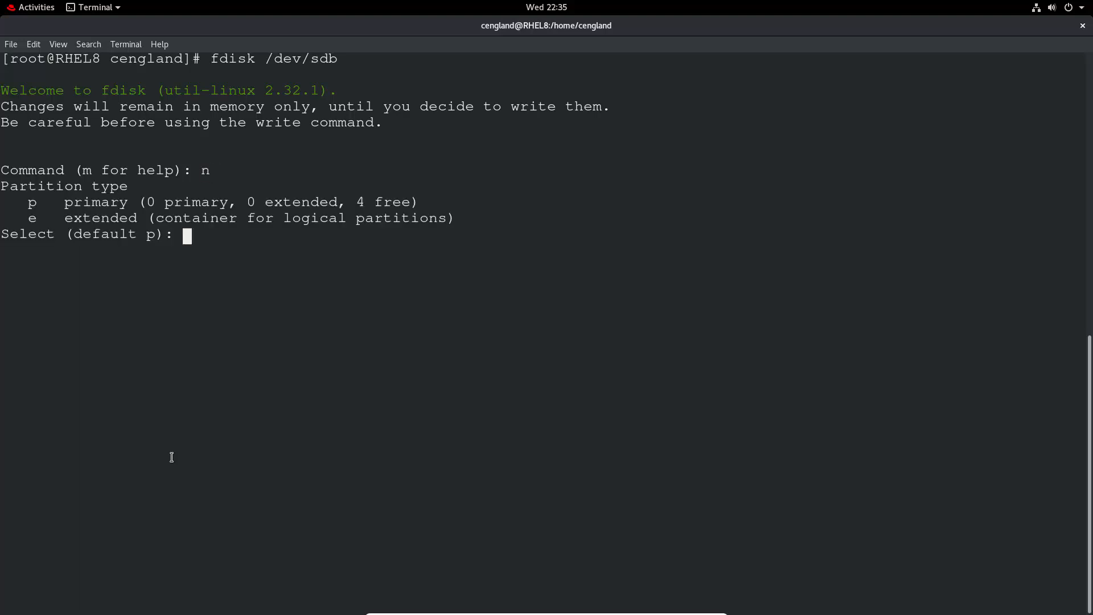
{"action": "type", "text": "p"}
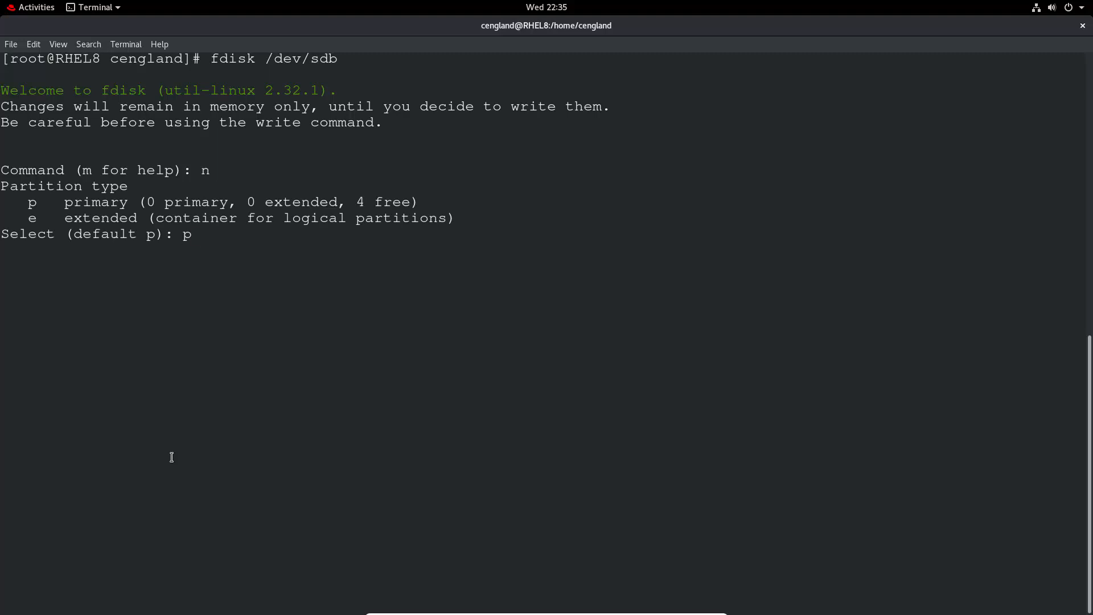
{"action": "key", "text": "Return"}
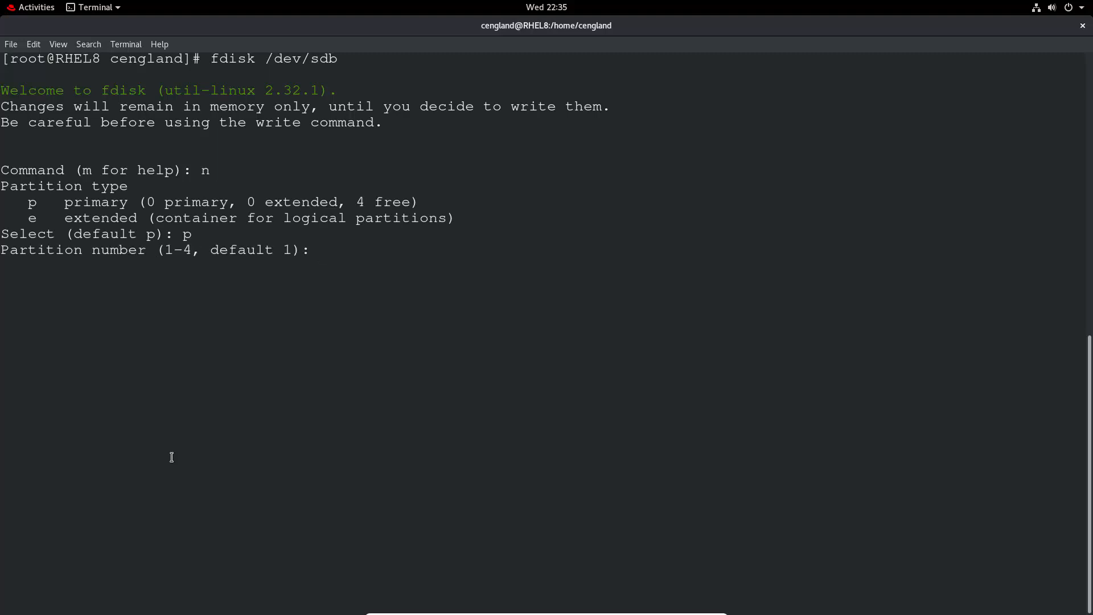
{"action": "type", "text": "1"}
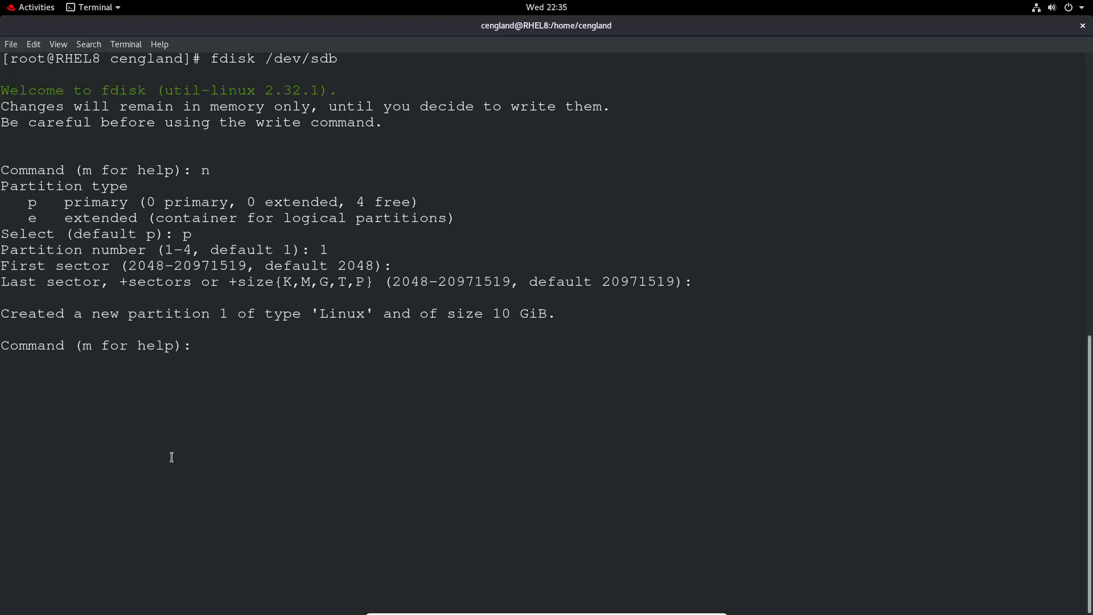
Set the partition type to 8e Linux LVM, write the table, and clear the screen.
{"action": "type", "text": "t"}
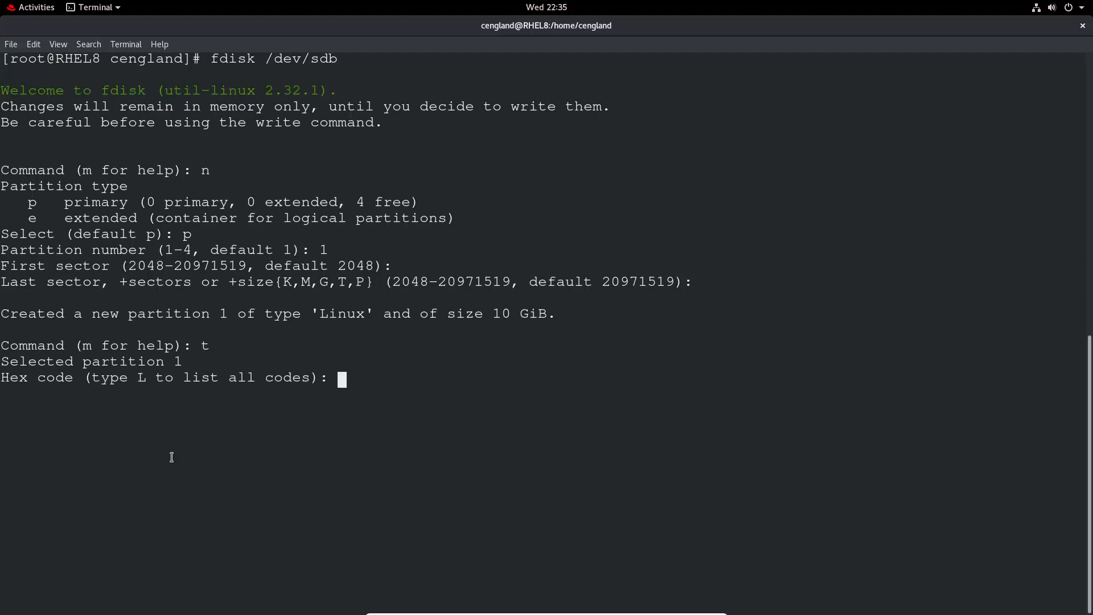
{"action": "type", "text": "L"}
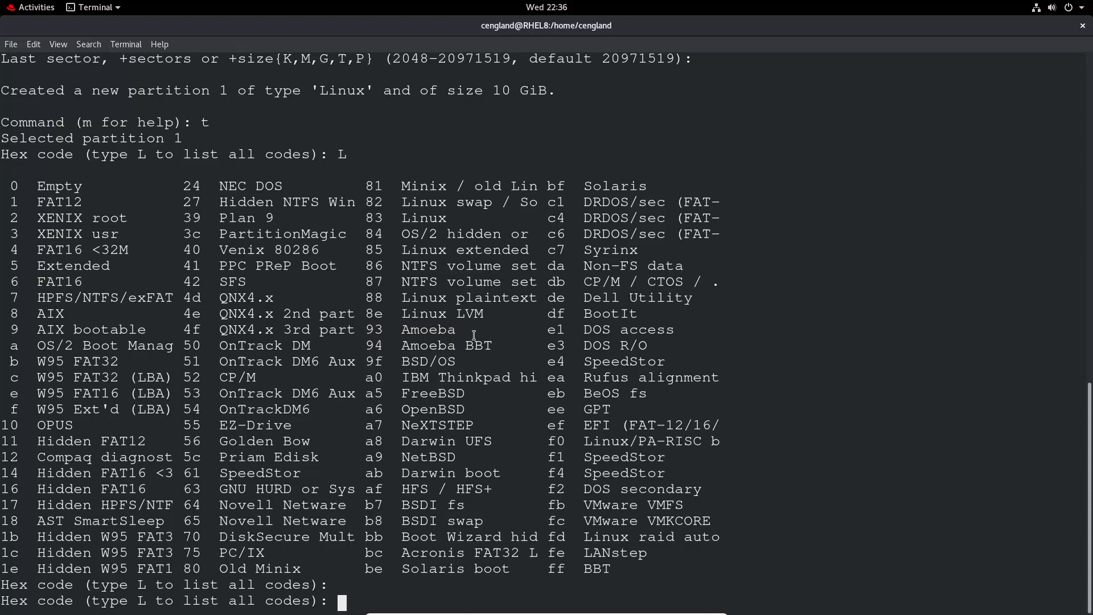
{"action": "type", "text": "8e"}
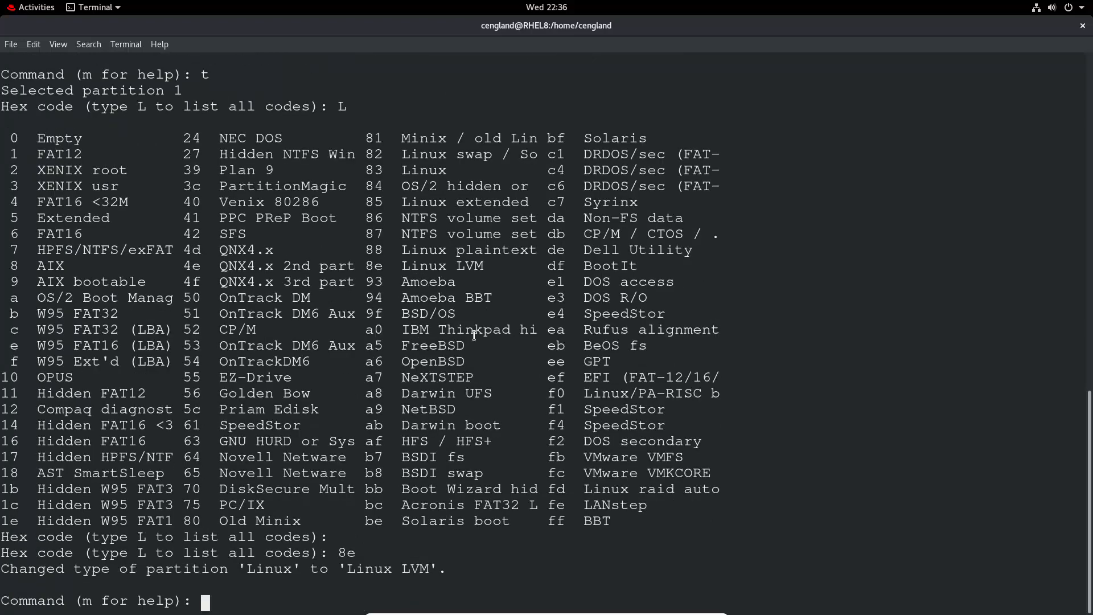
{"action": "type", "text": "w"}
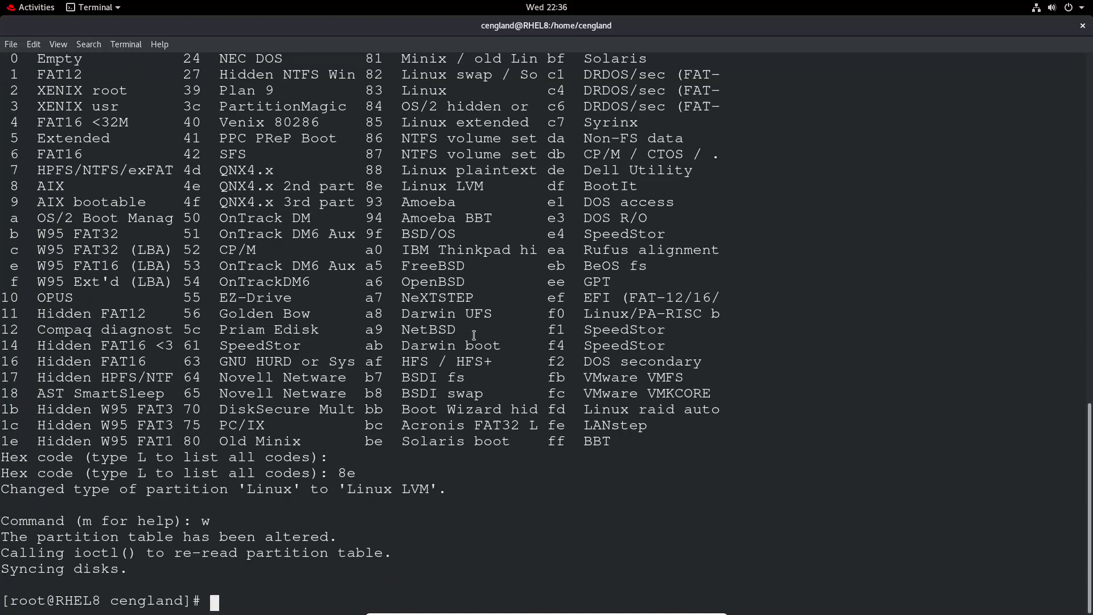
{"action": "type", "text": "clear"}
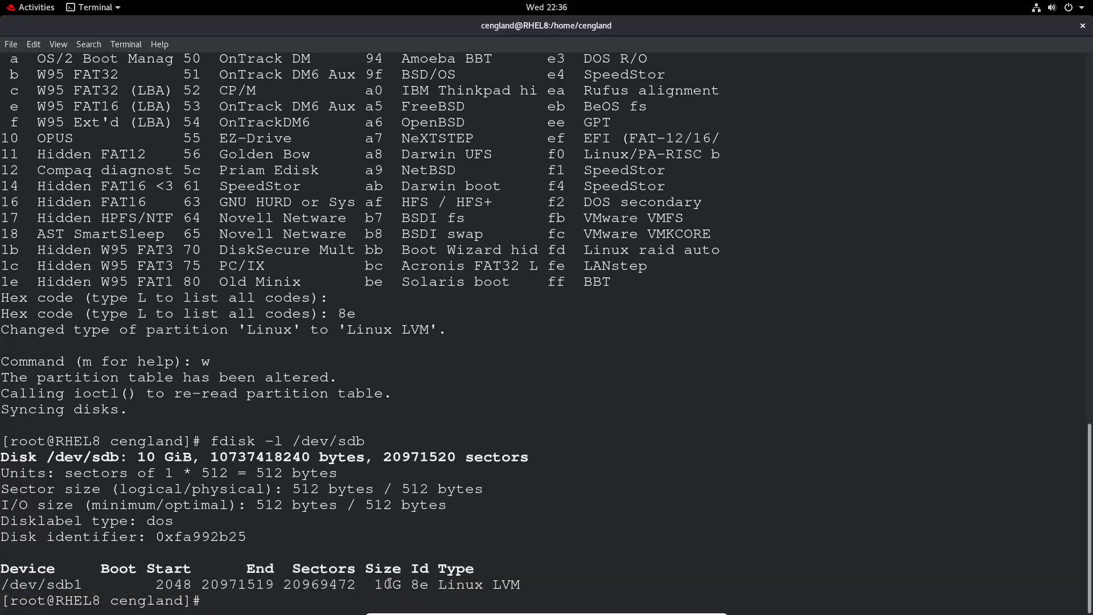
Clear the terminal screen, leaving an empty root prompt.
{"action": "double_click", "coordinate": [386, 585]}
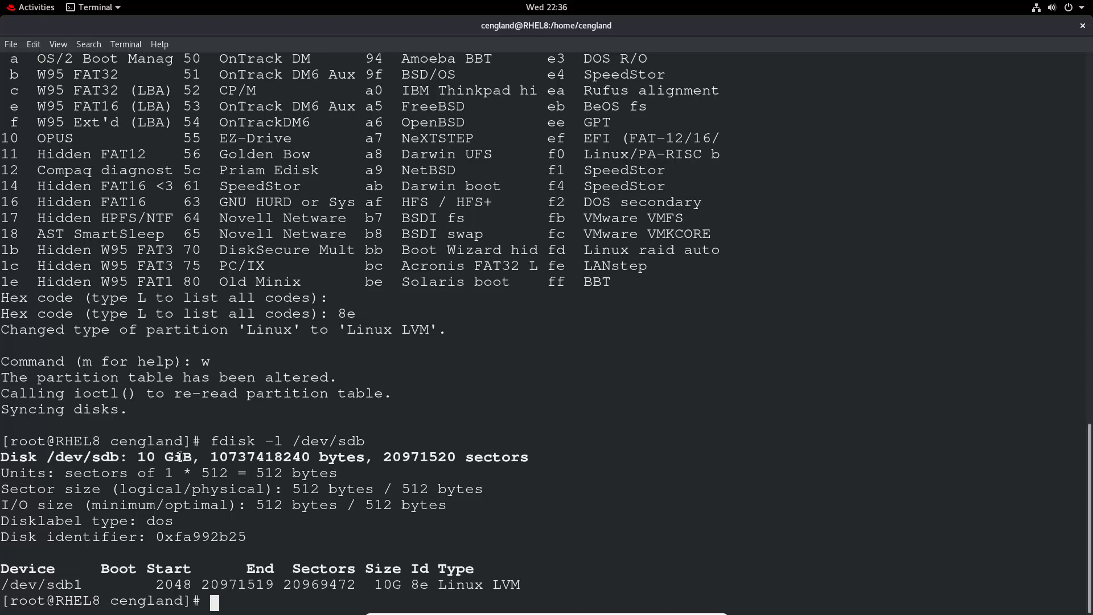
{"action": "type", "text": "clear"}
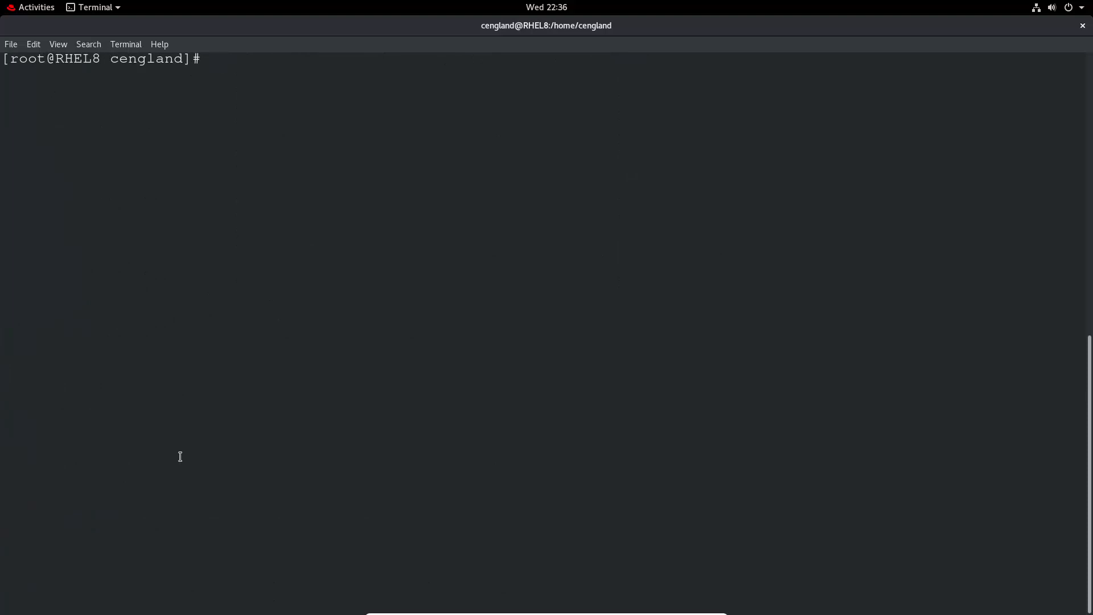
Run pvdisplay, then pvcreate /dev/sdb1 answering y to wipe the existing signature.
{"action": "type", "text": "pvdisplay"}
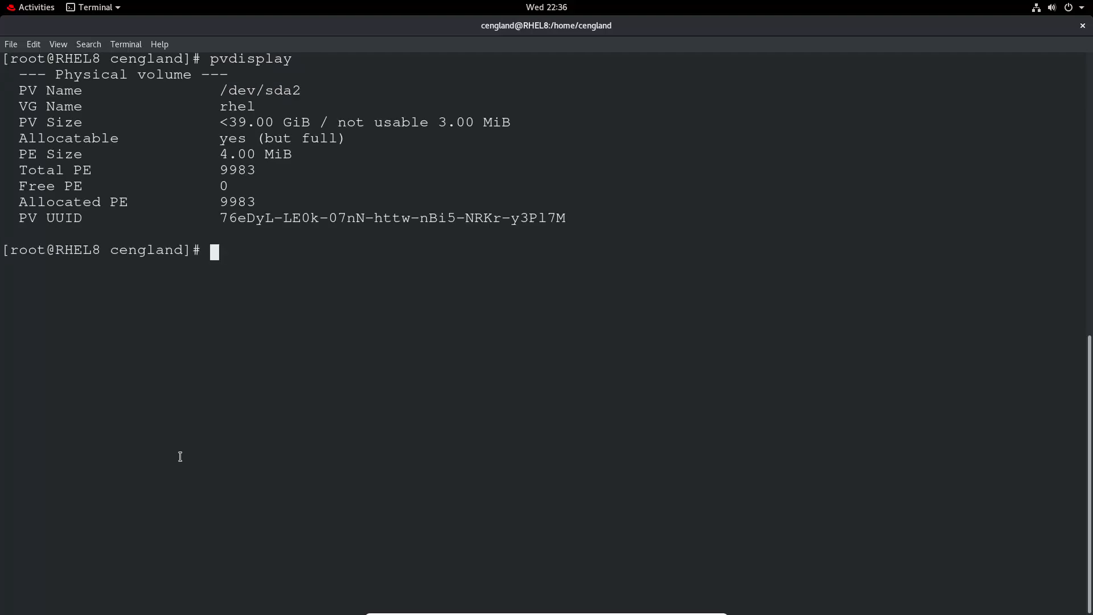
{"action": "type", "text": "p"}
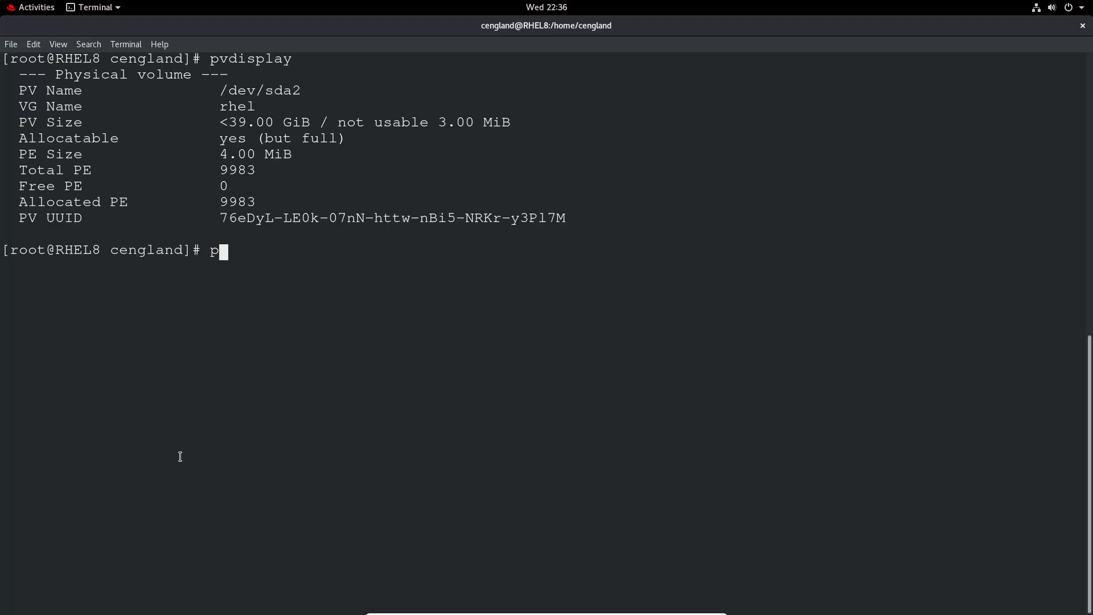
{"action": "type", "text": "vcreat"}
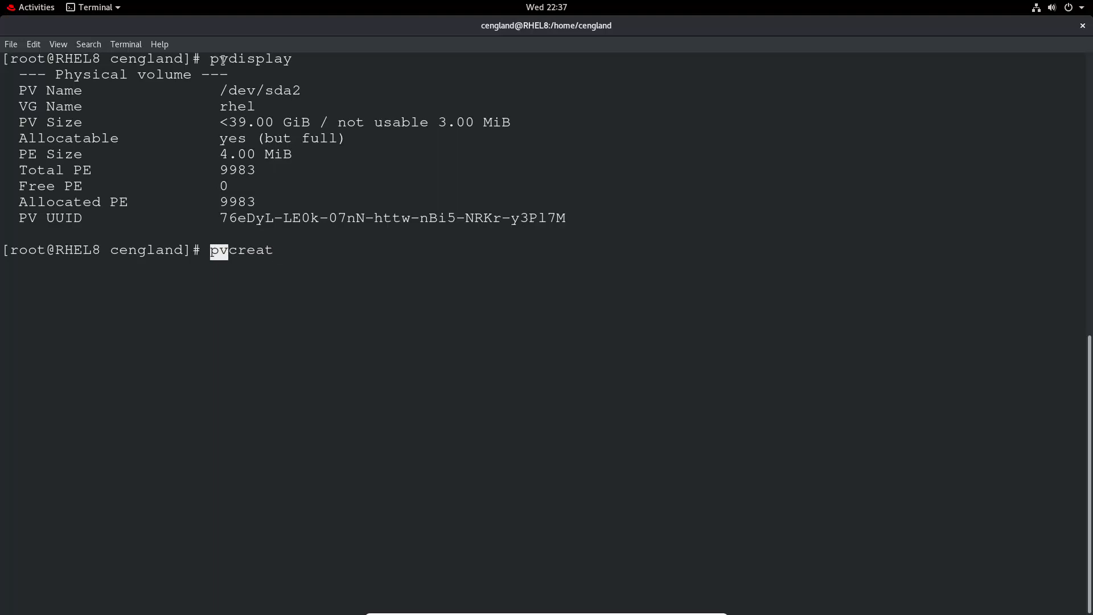
{"action": "type", "text": "e"}
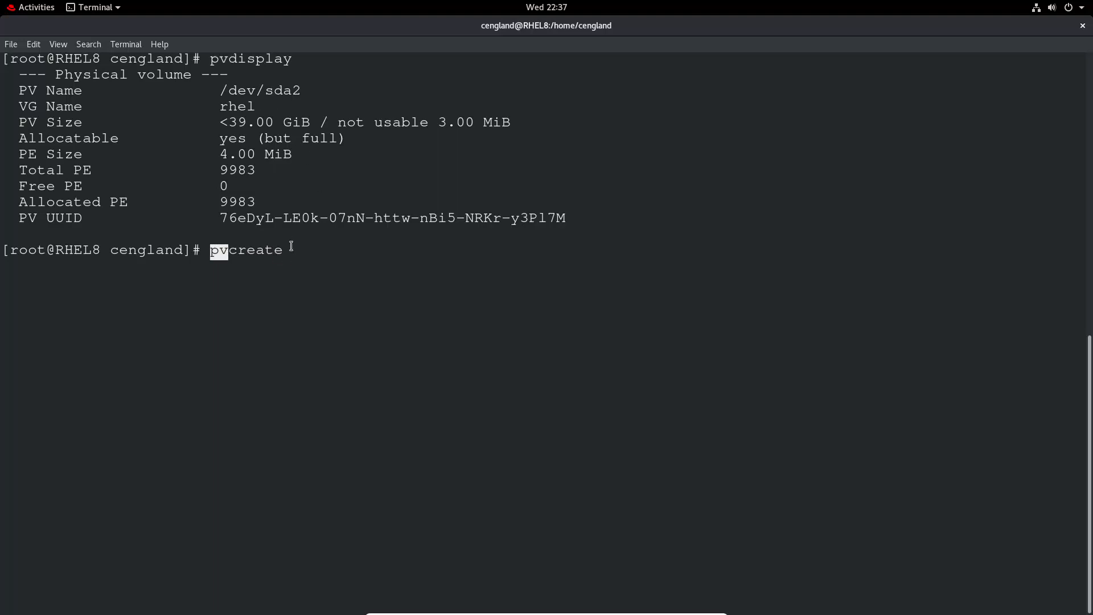
{"action": "type", "text": "/dev"}
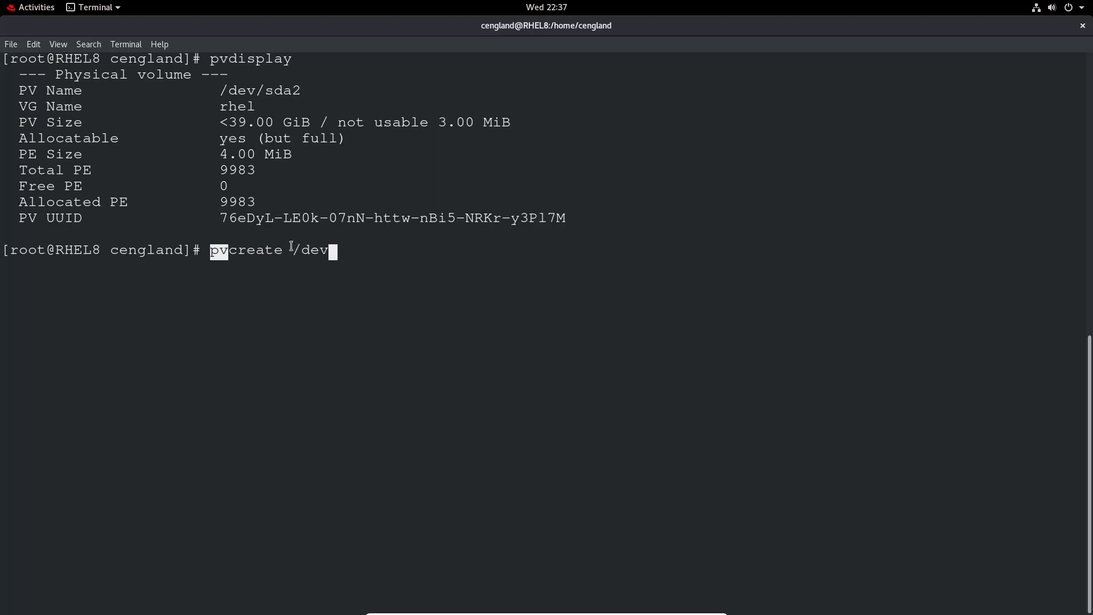
{"action": "type", "text": "sd"}
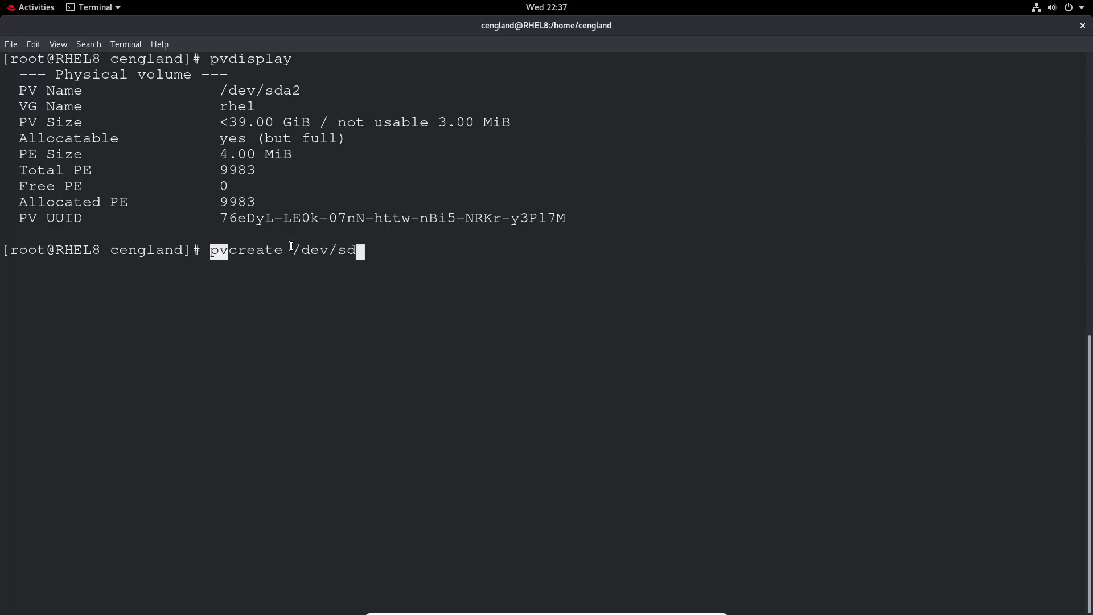
{"action": "type", "text": "b1"}
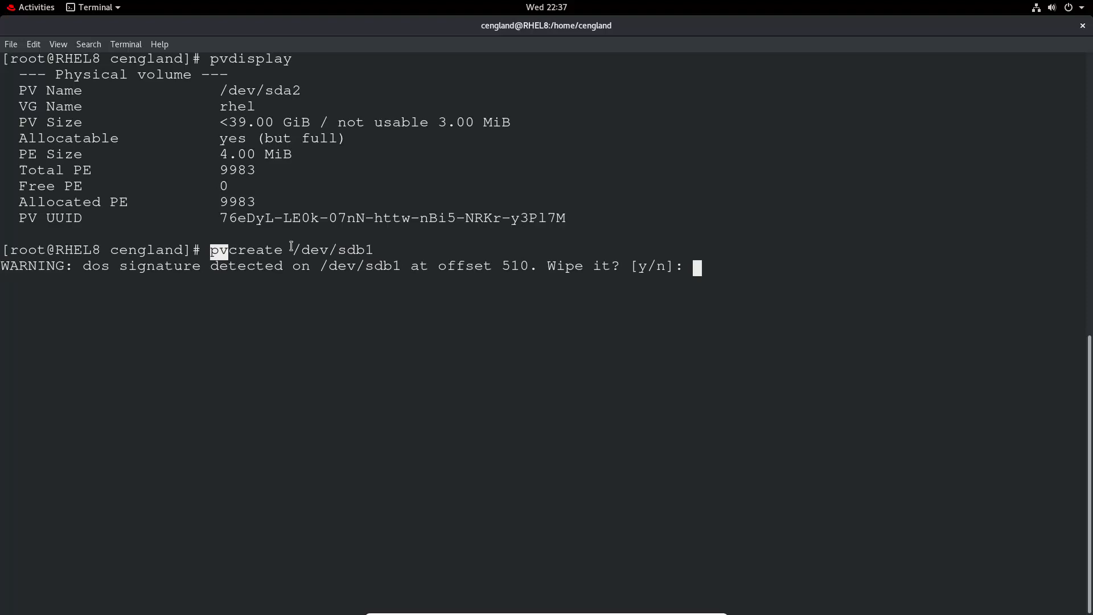
{"action": "type", "text": "y"}
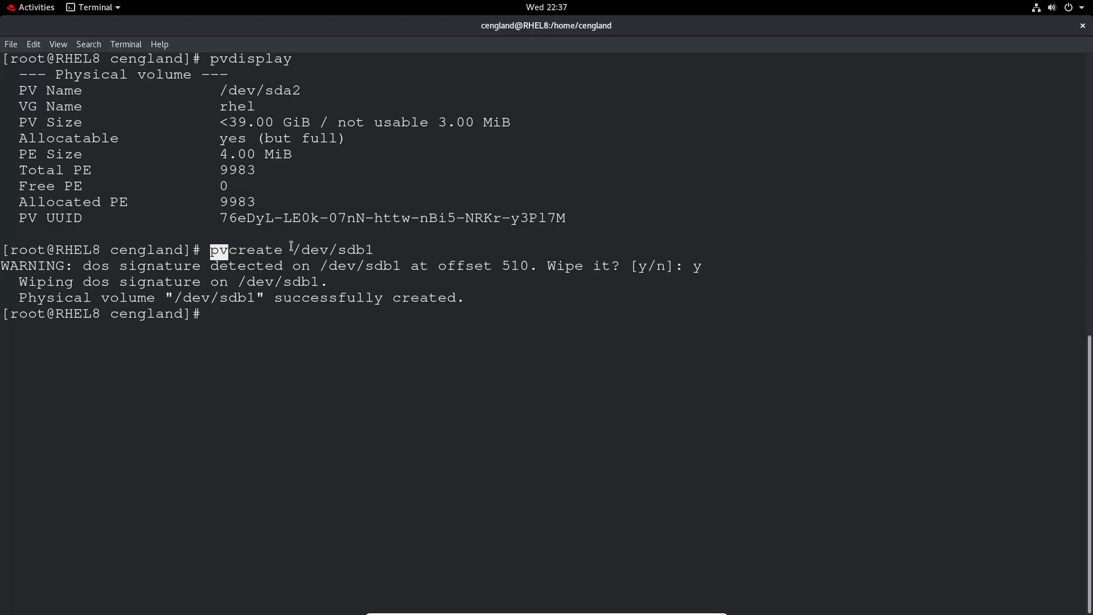
Confirm the new 10 GiB /dev/sdb1 physical volume with pvdisplay, then clear the screen.
{"action": "type", "text": "pvdisplay"}
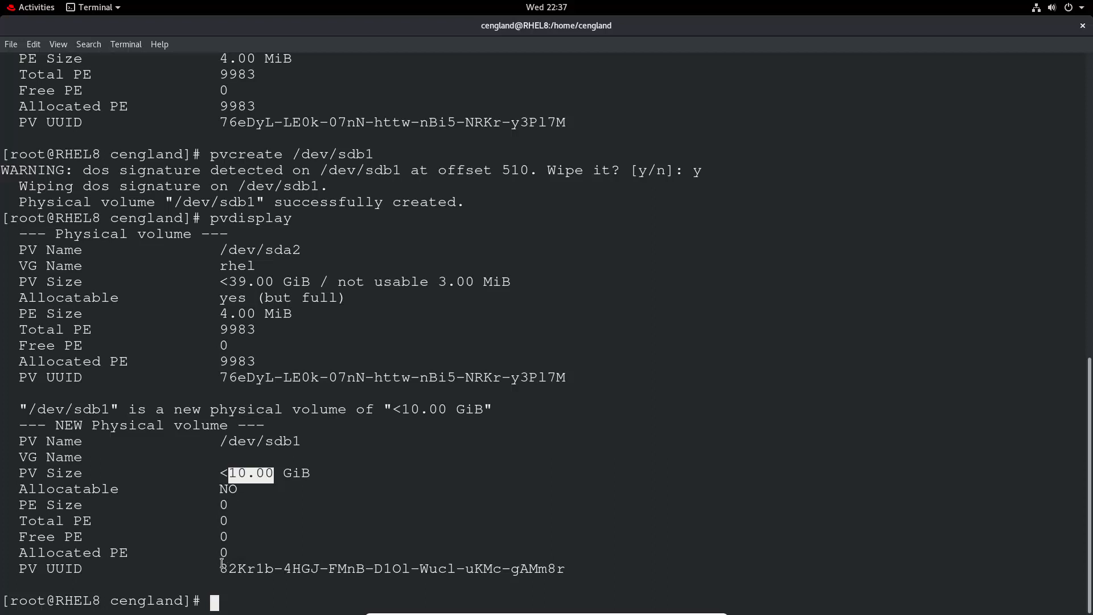
{"action": "type", "text": "c"}
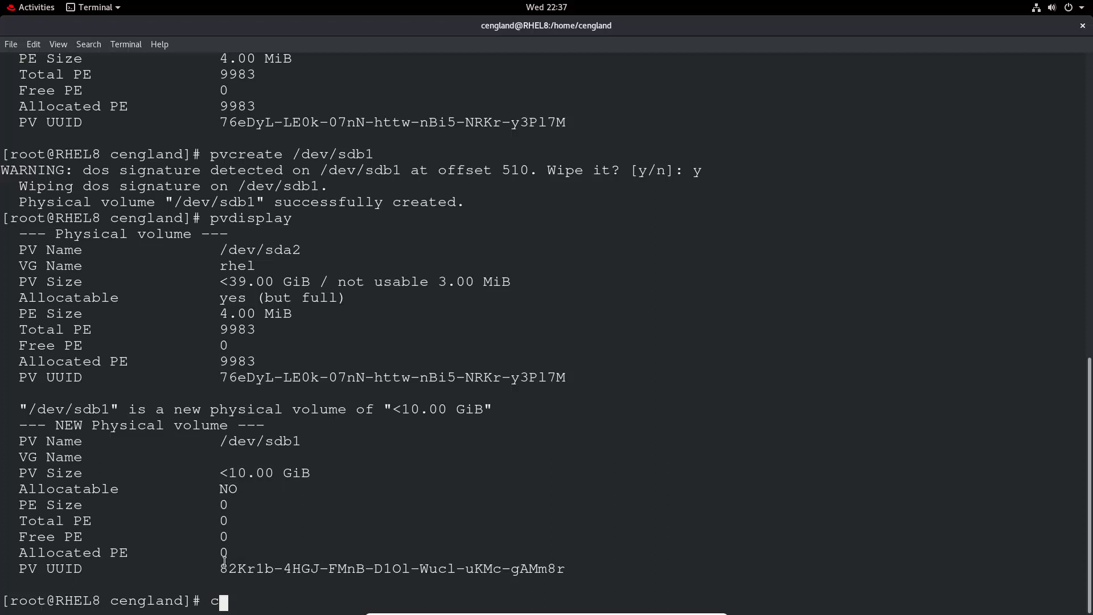
{"action": "key", "text": "Return"}
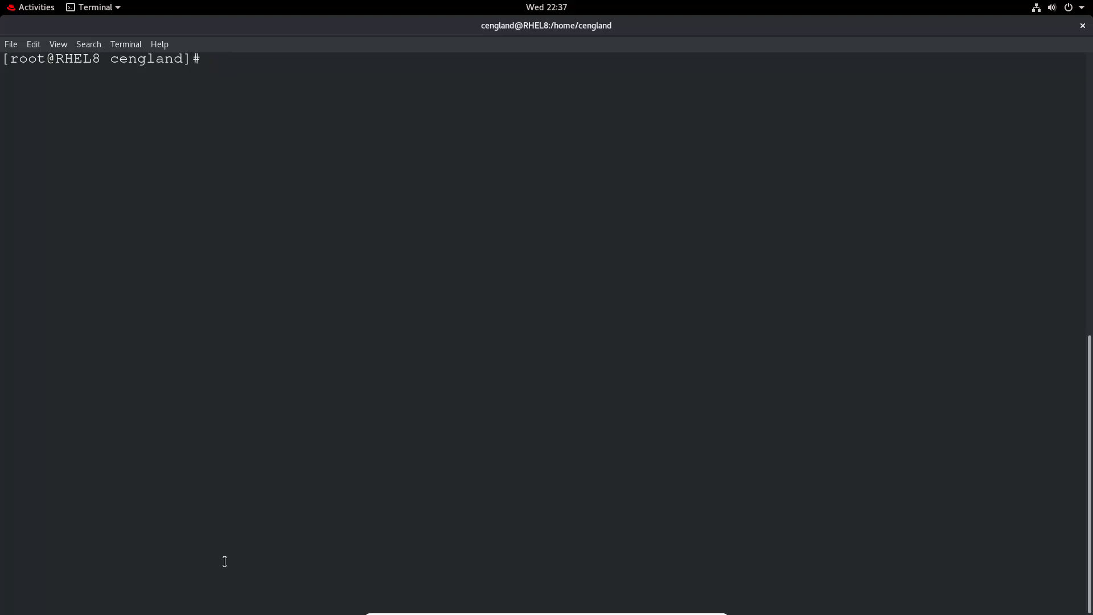
Remove the /dev/sdb1 physical volume and verify with pvdisplay that only /dev/sda2 remains.
{"action": "type", "text": "pvremove"}
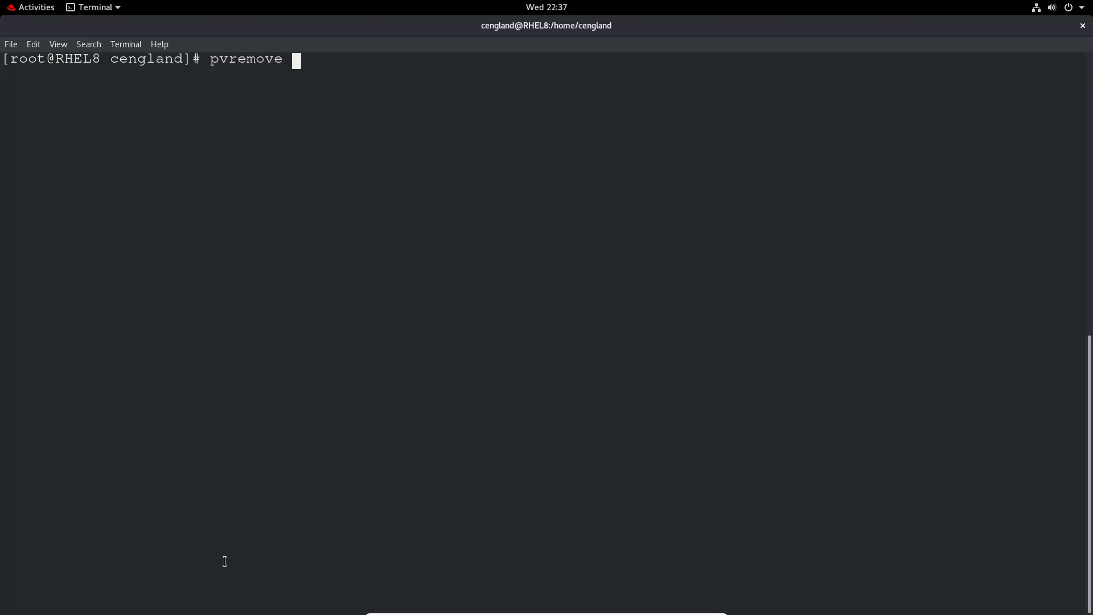
{"action": "type", "text": "/dev/"}
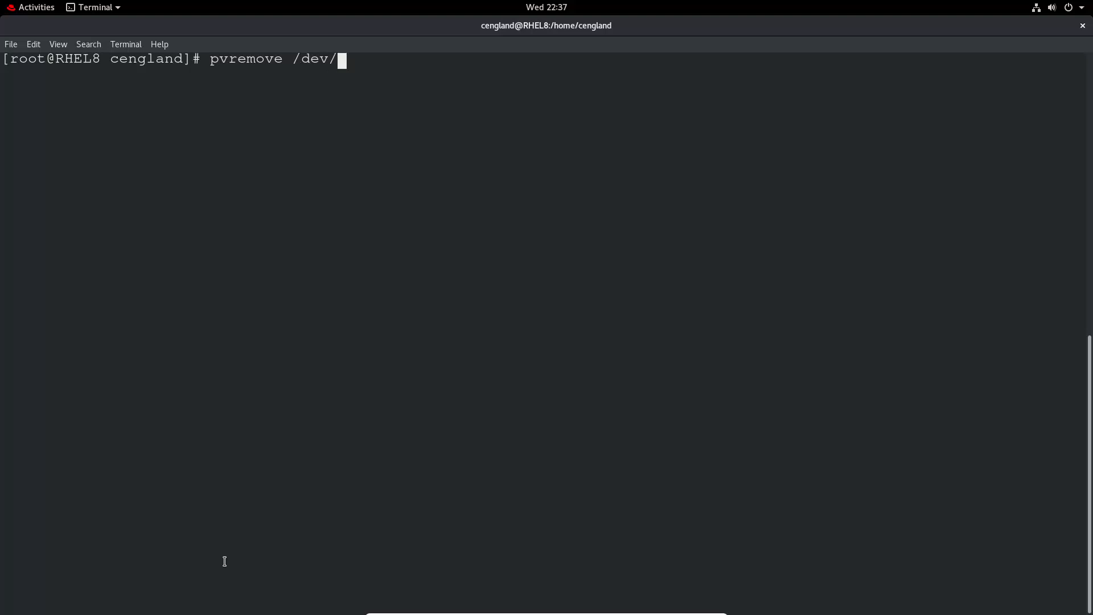
{"action": "type", "text": "sdb1"}
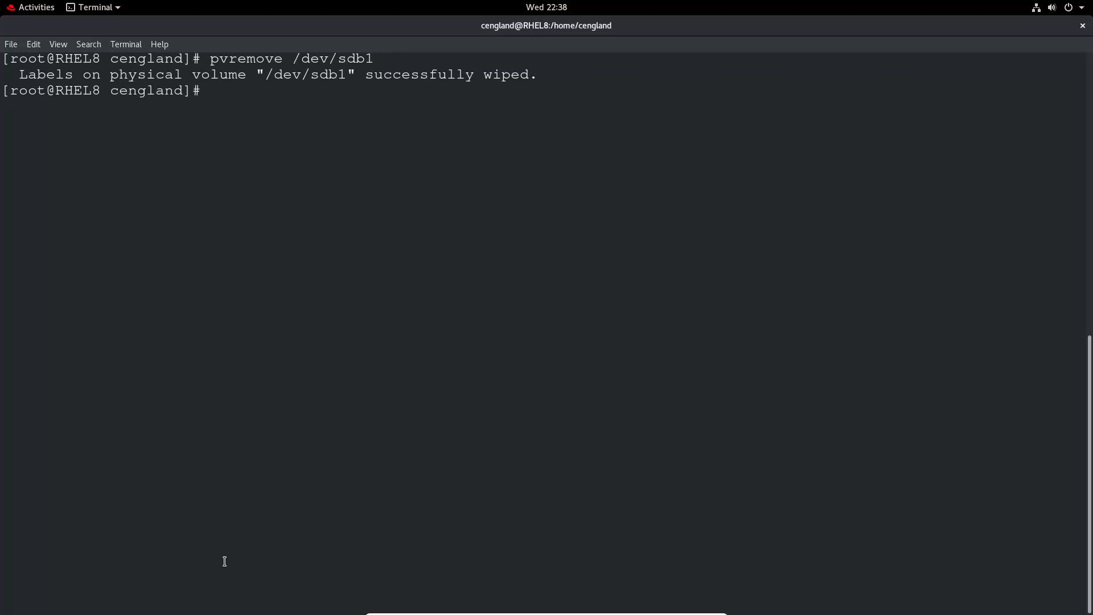
{"action": "type", "text": "pvdisplay"}
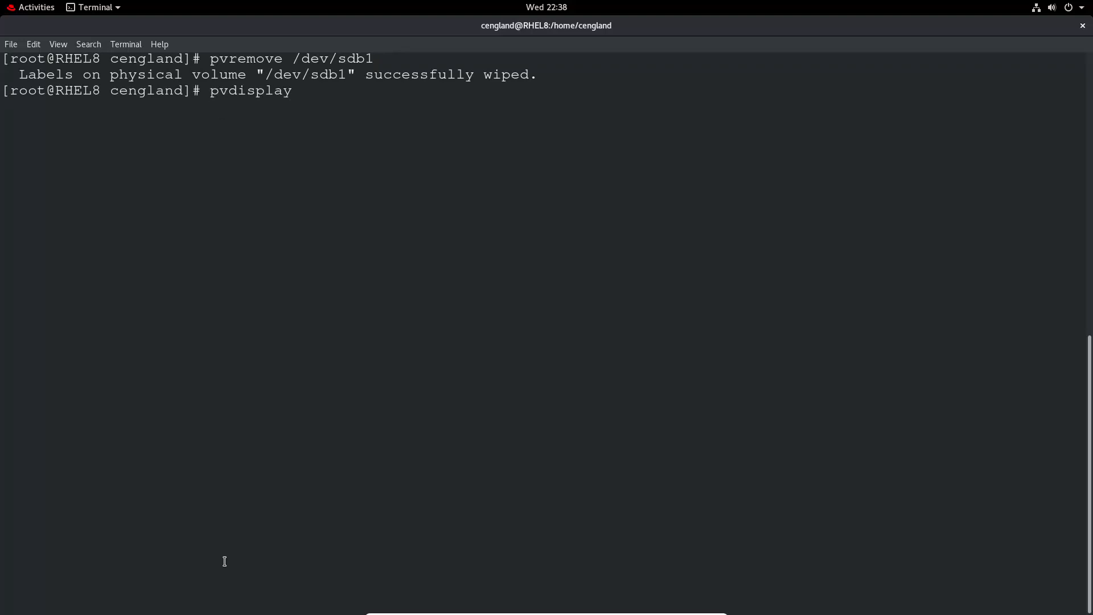
{"action": "key", "text": "Return"}
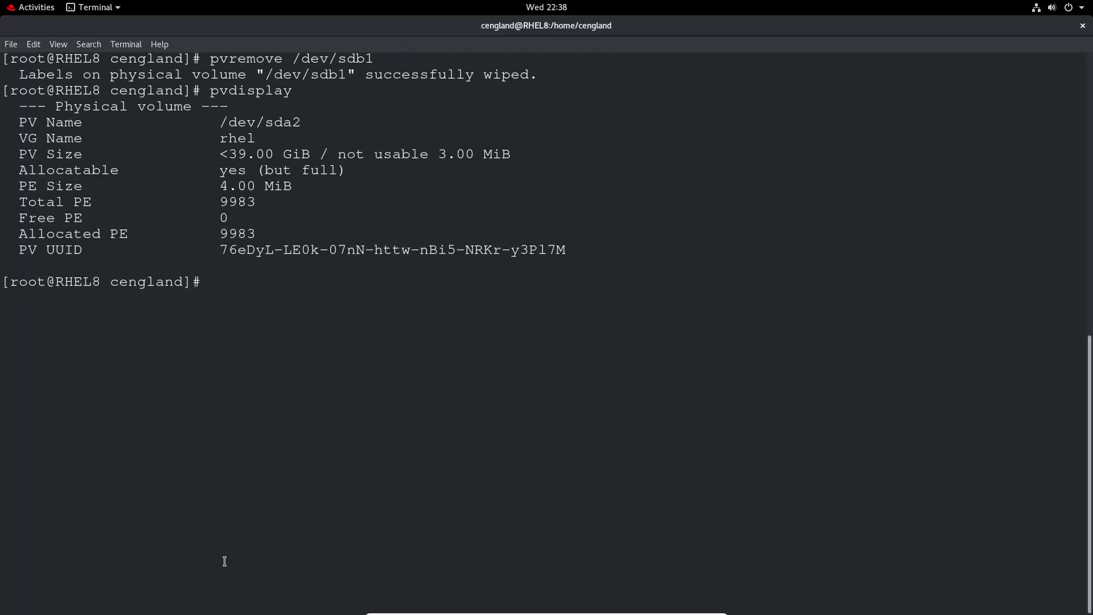